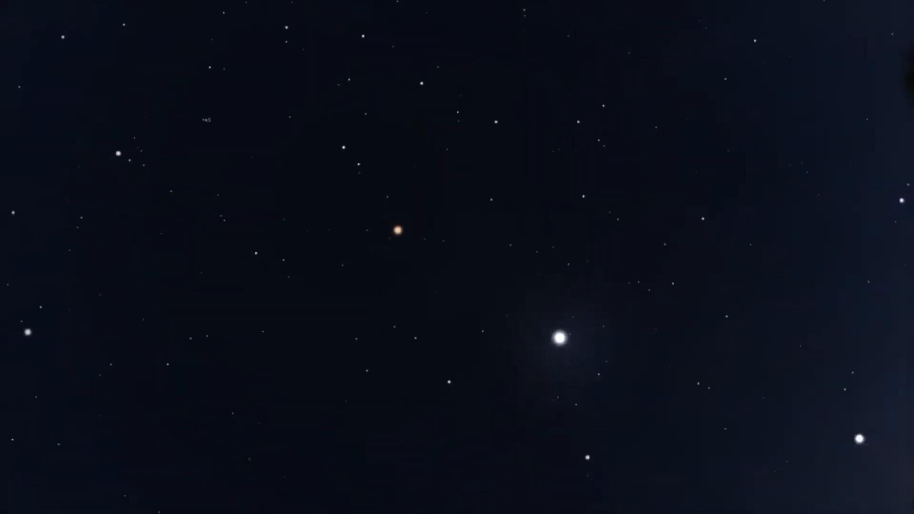
Select the reddish object above-left of the bright white star with the target reticle.
left_click(398, 232)
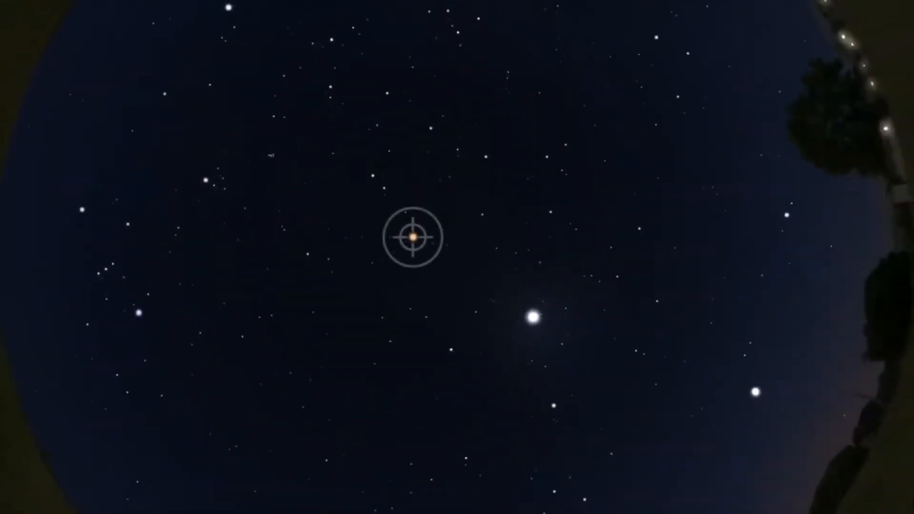